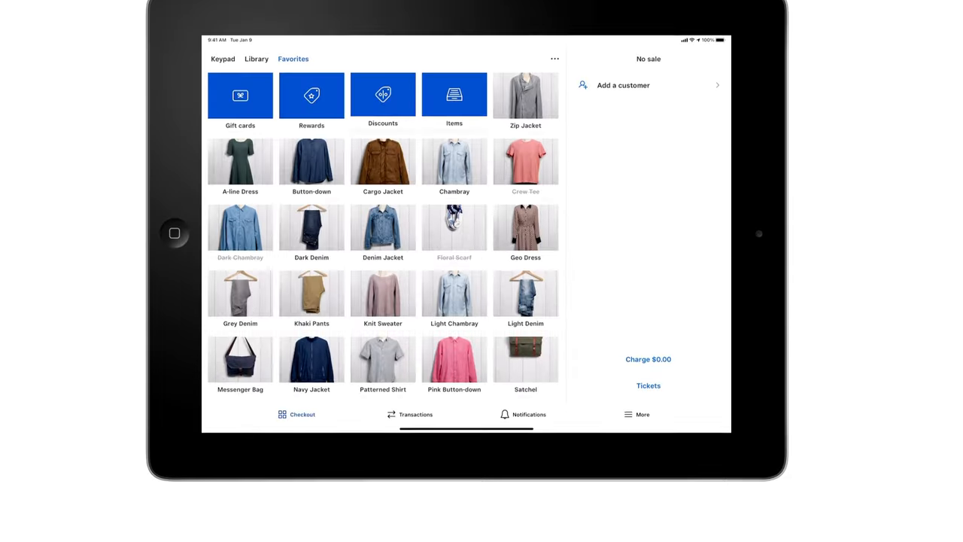
- Open Settings from the More menu to reach the Checkout settings
left_click(643, 447)
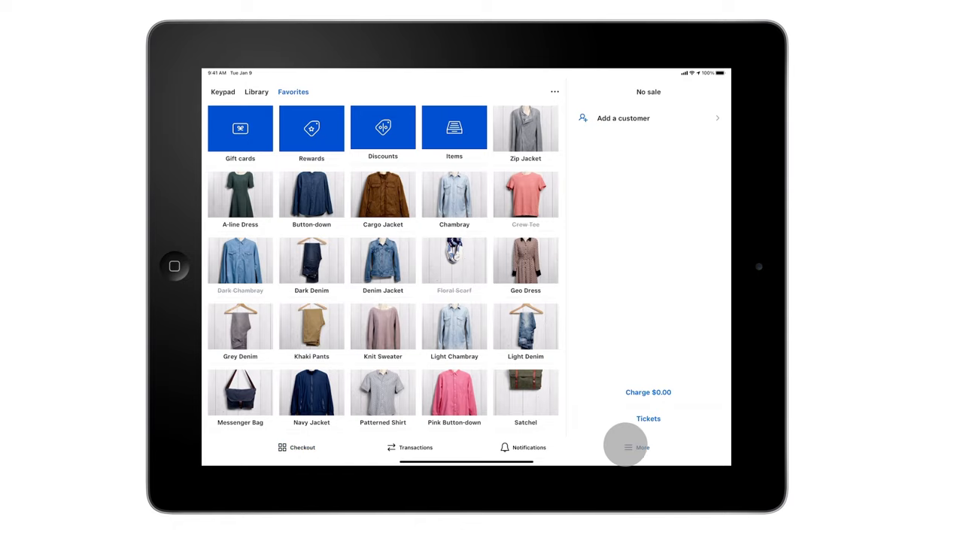
left_click(626, 445)
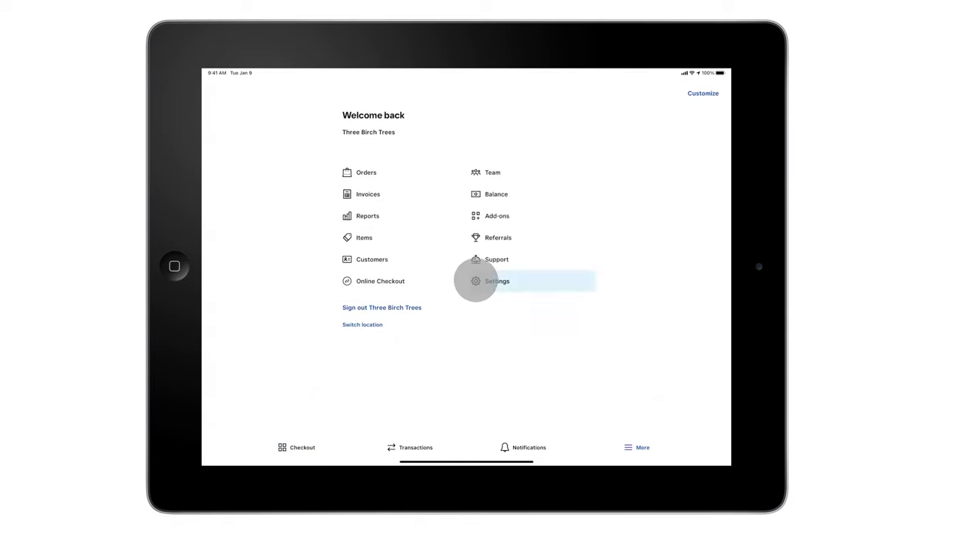
left_click(497, 281)
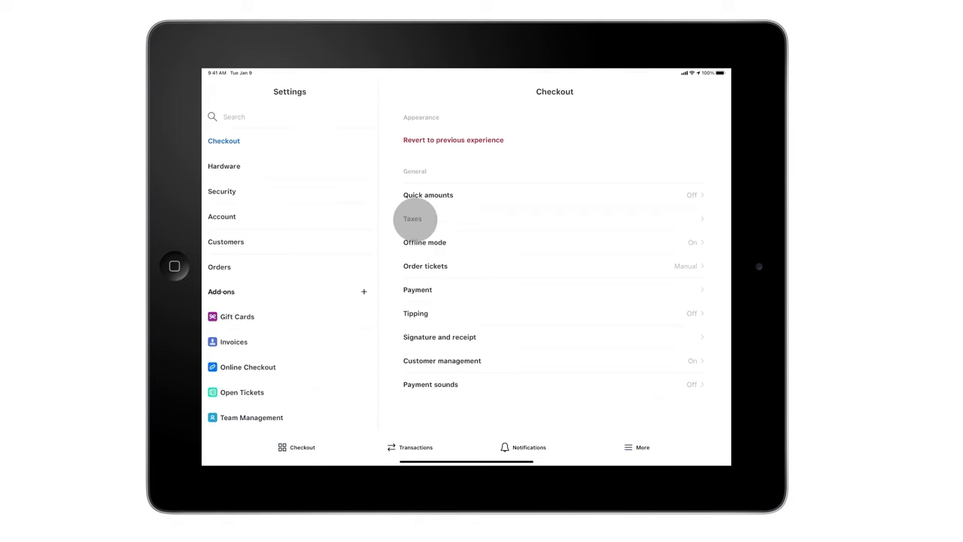
- Create a 5% Sales Tax added to item price, applied to custom amounts
left_click(411, 219)
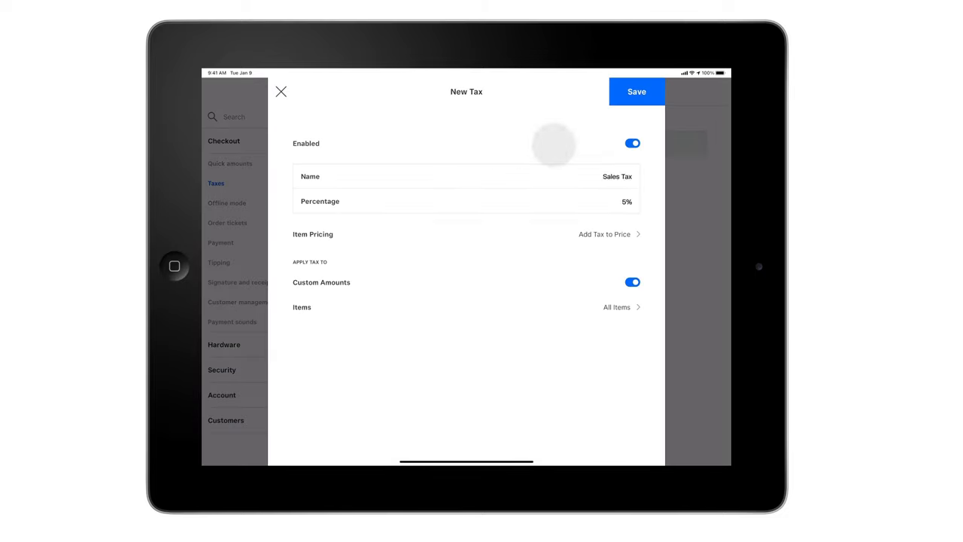
left_click(605, 234)
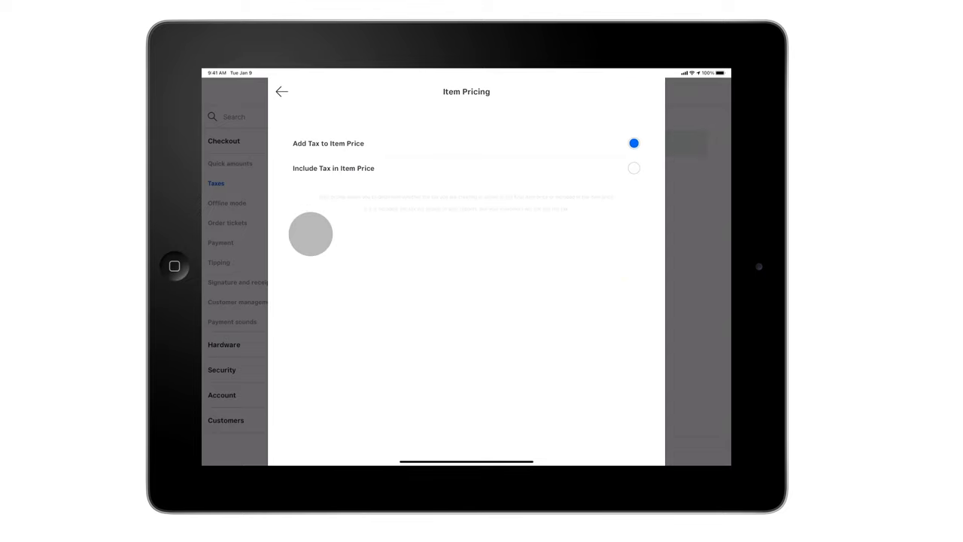
left_click(282, 91)
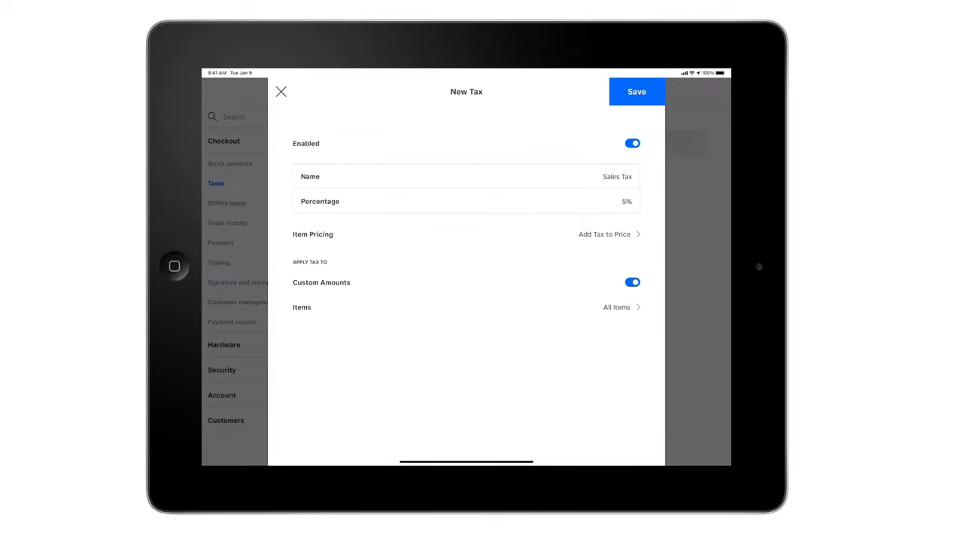
left_click(632, 282)
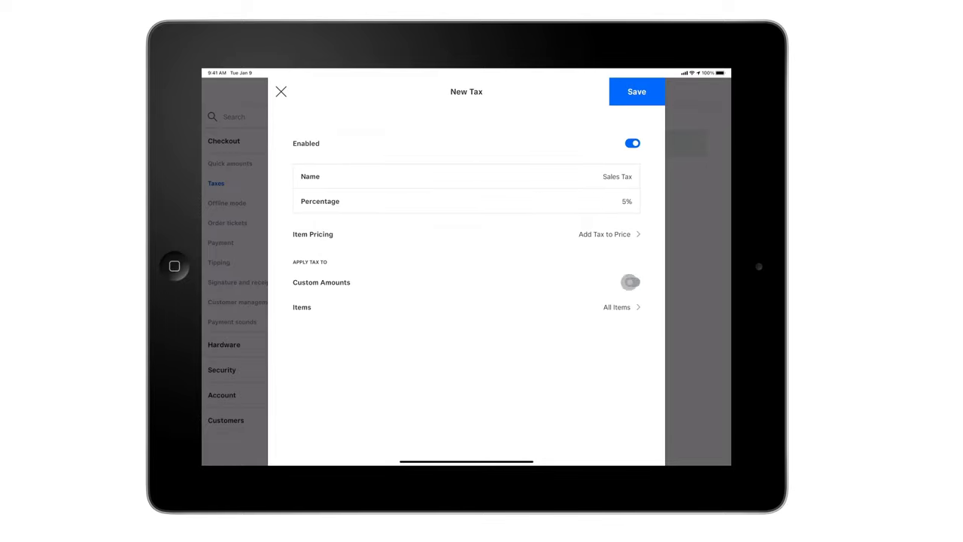
left_click(631, 282)
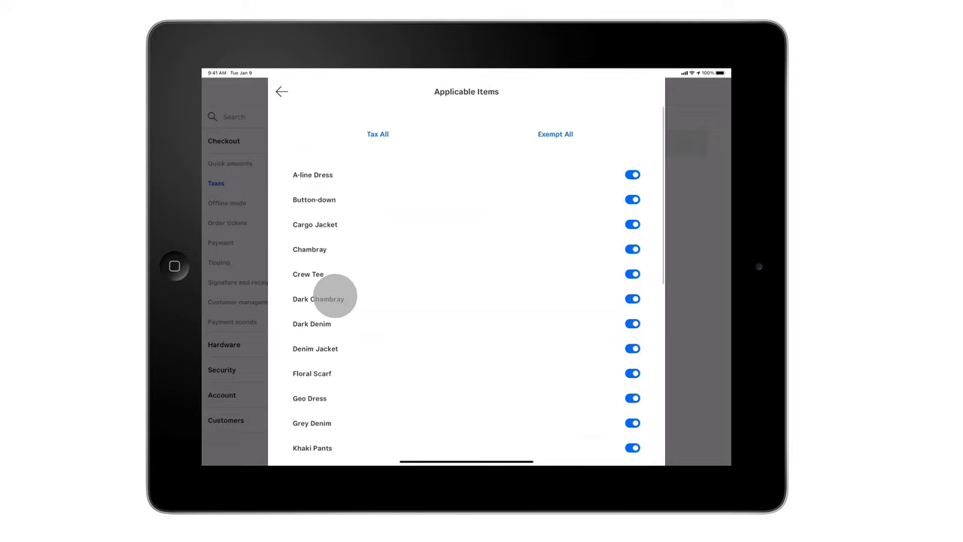
- Use Tax All so the Sales Tax covers every catalogue item
left_click(556, 134)
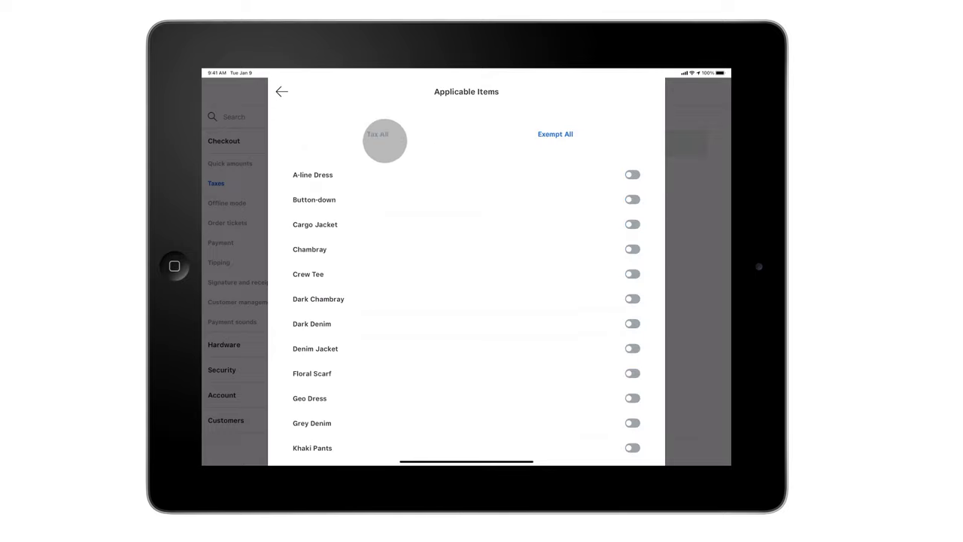
left_click(378, 134)
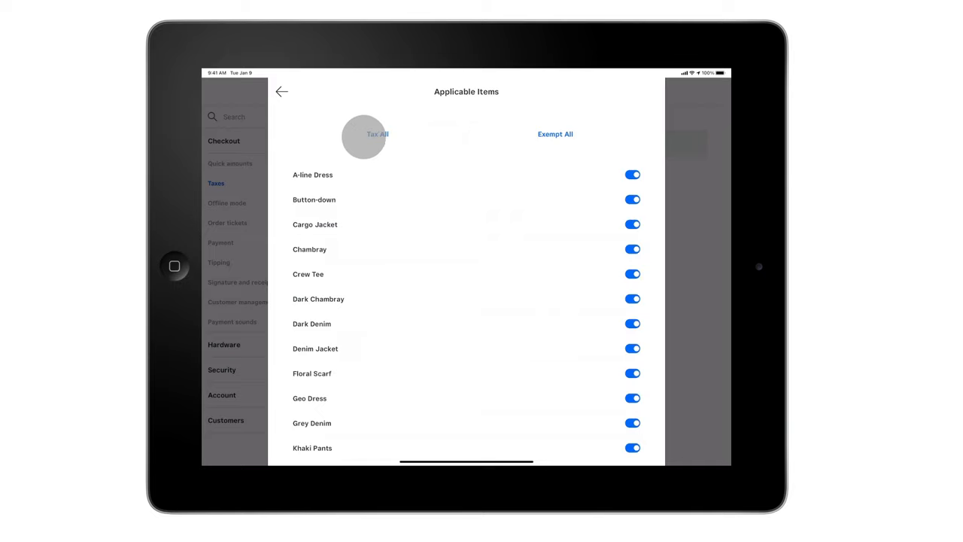
left_click(282, 91)
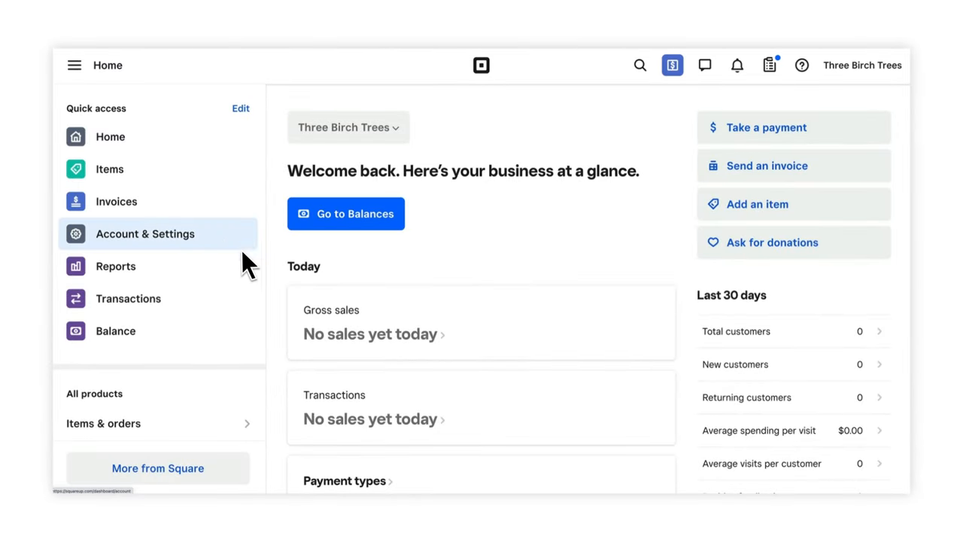
- Go to Account & Settings, Business > Sales Taxes, and start Create a Tax
left_click(144, 234)
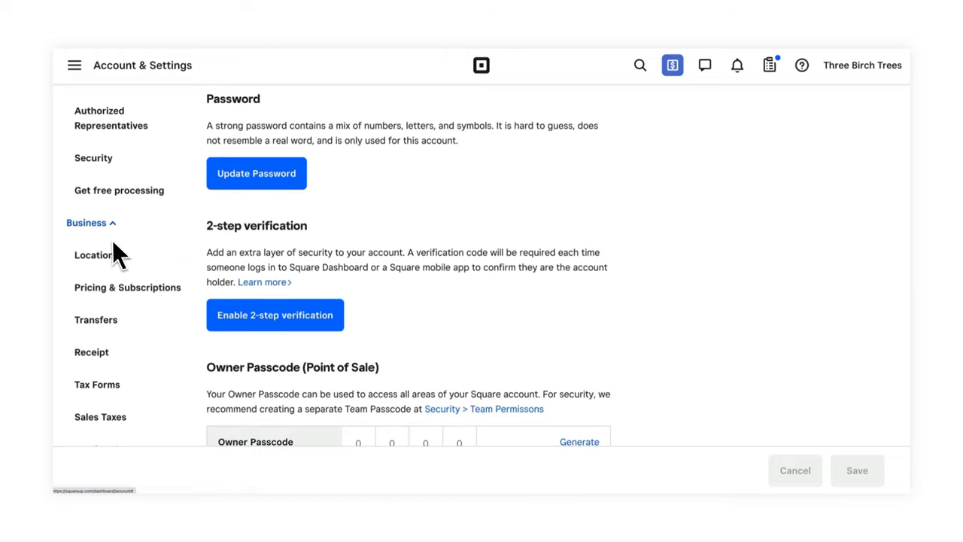
left_click(100, 416)
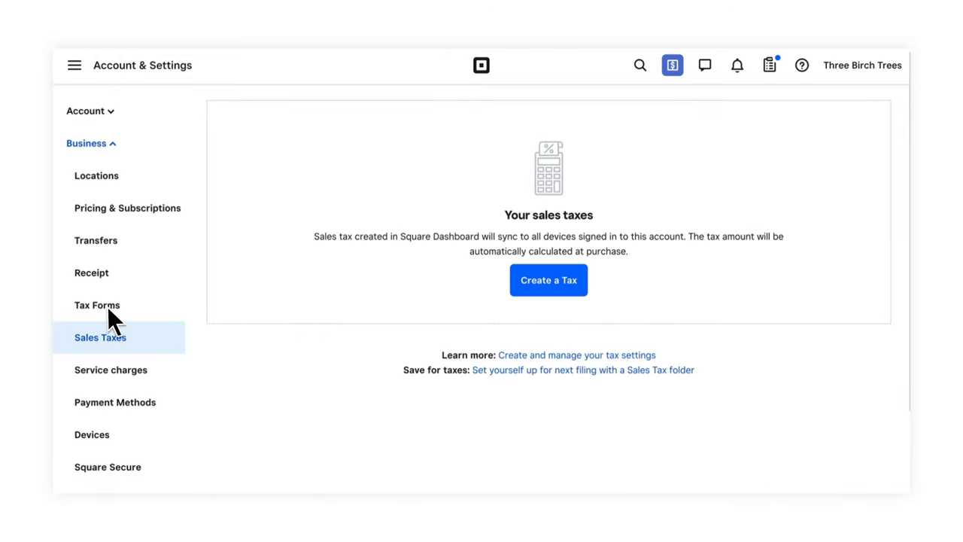
mouse_move(538, 350)
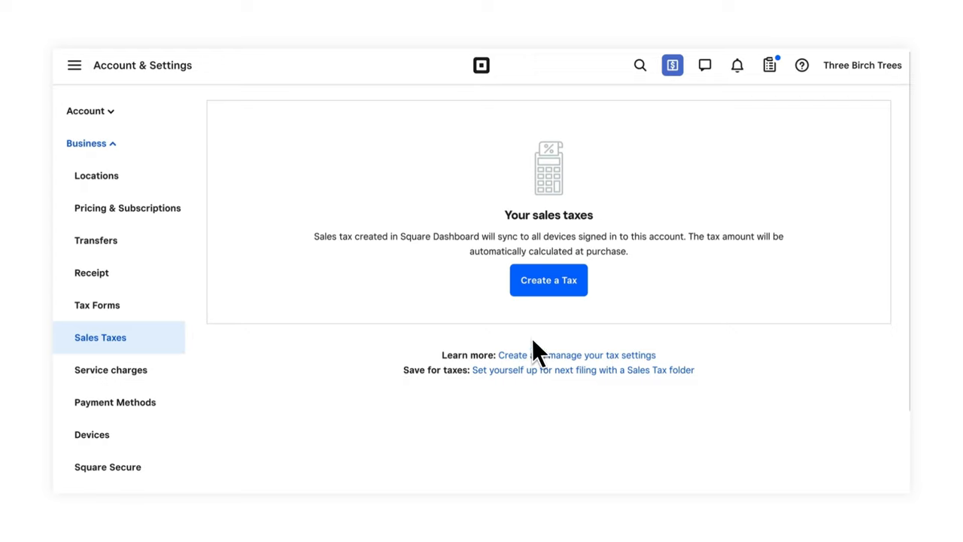
left_click(549, 280)
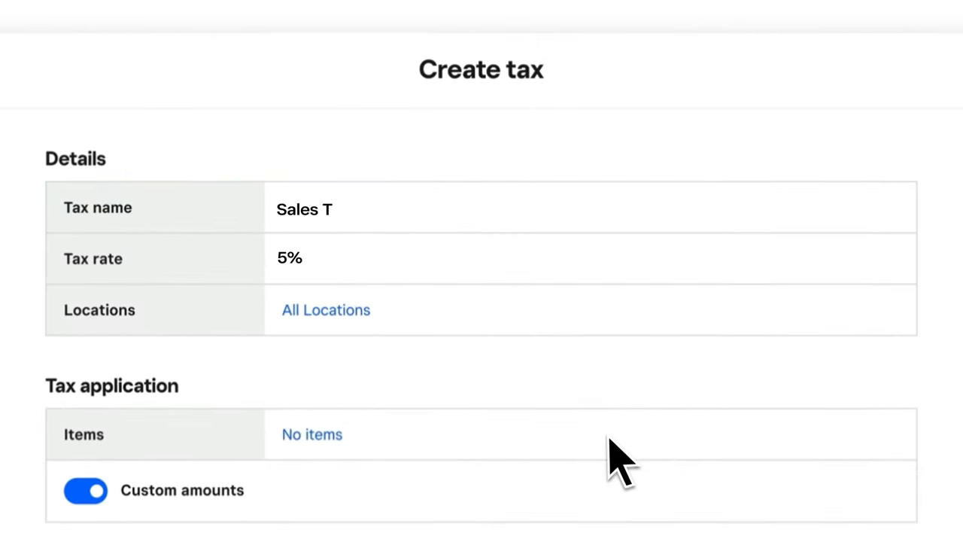
- Name the tax 'Sales Tax' at 5% for all locations and open the item picker
type("ax")
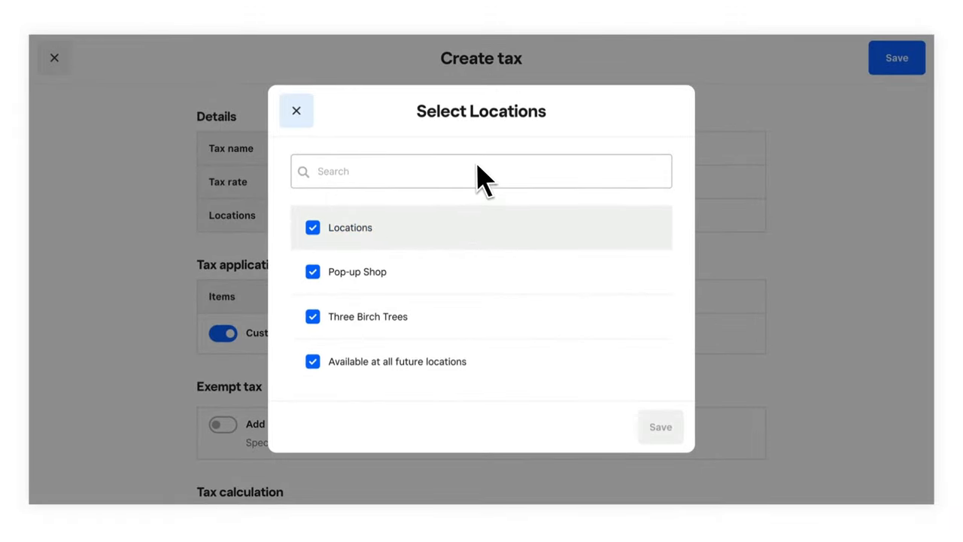
mouse_move(295, 111)
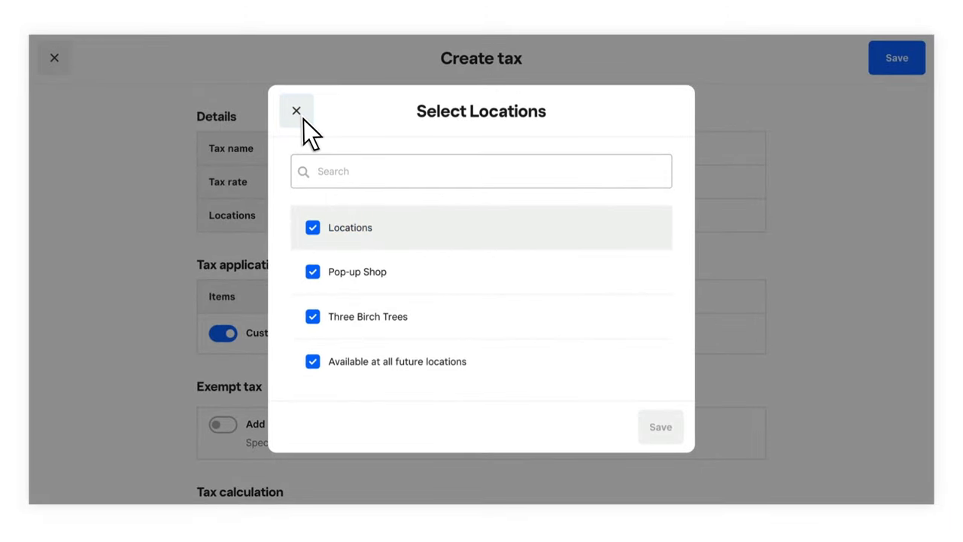
left_click(296, 111)
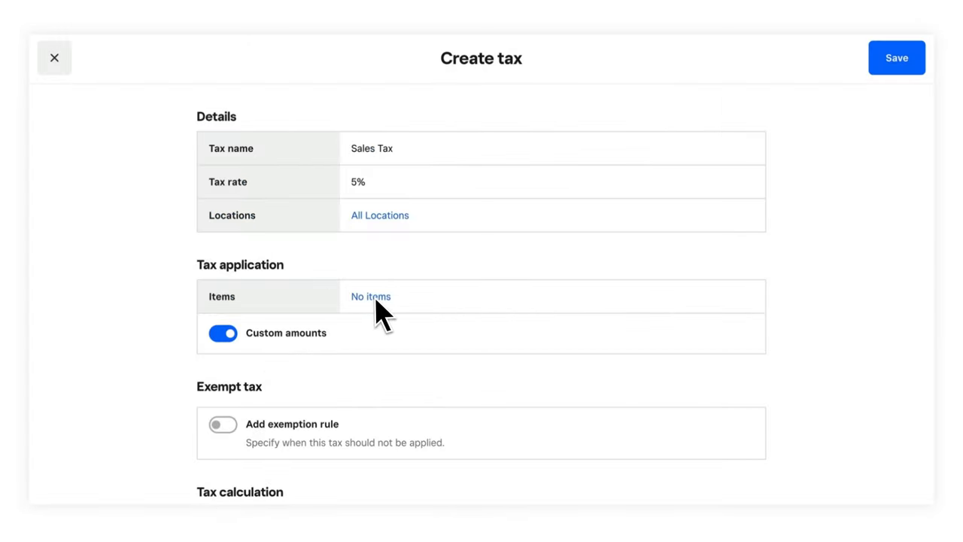
left_click(370, 295)
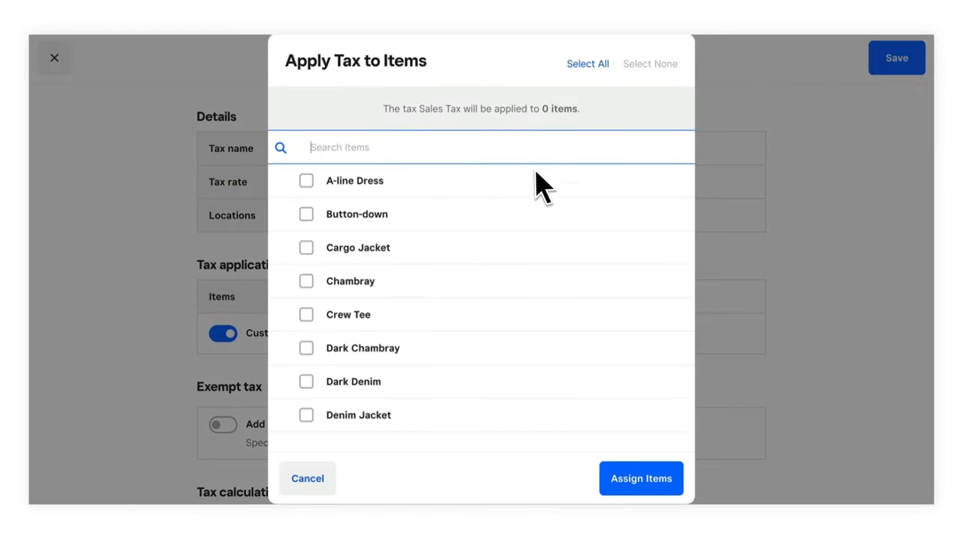
- Select all items, assign them to Sales Tax, and save the tax
left_click(588, 63)
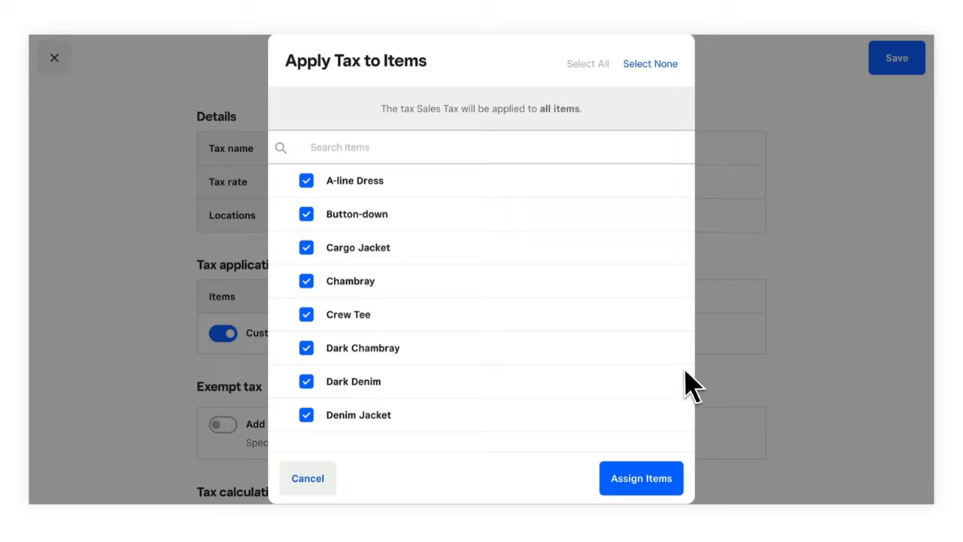
left_click(641, 478)
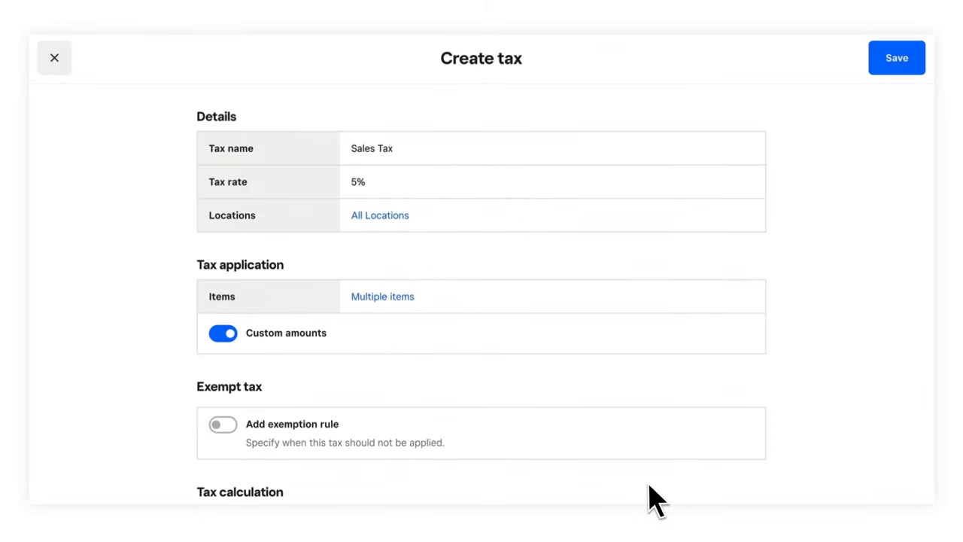
left_click(897, 58)
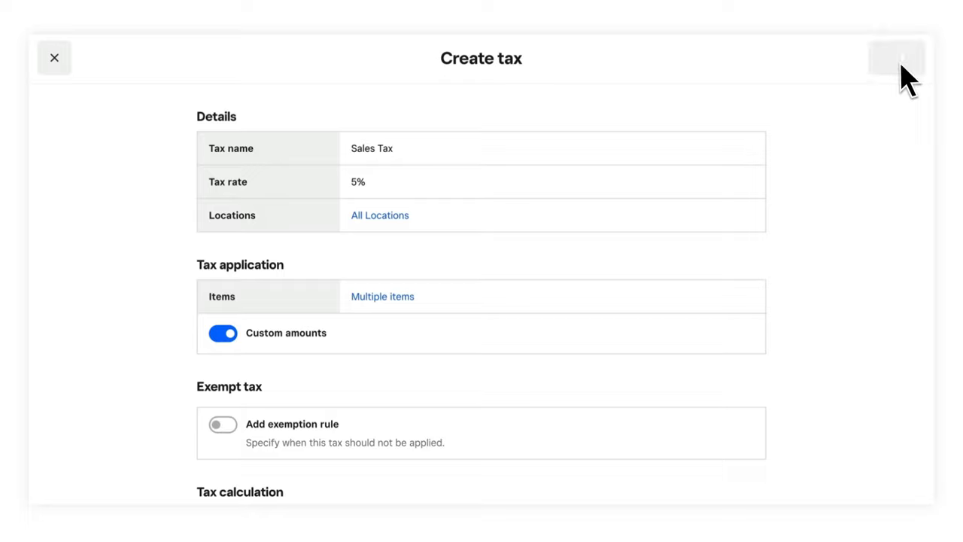